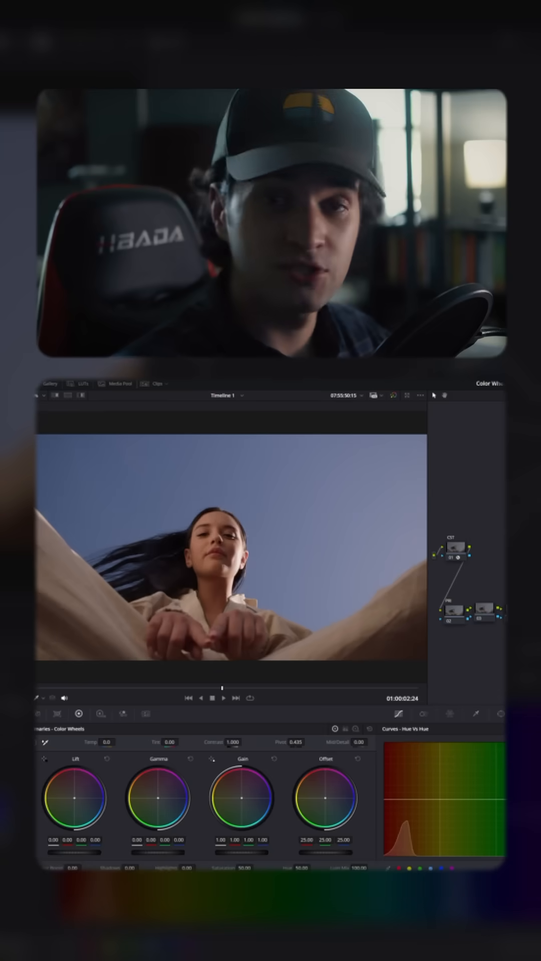
- Switch the Color Wheels palette from Primaries to Log mode, showing ranges 0.333 and 0.550
{"action": "left_click", "coordinate": [331, 483]}
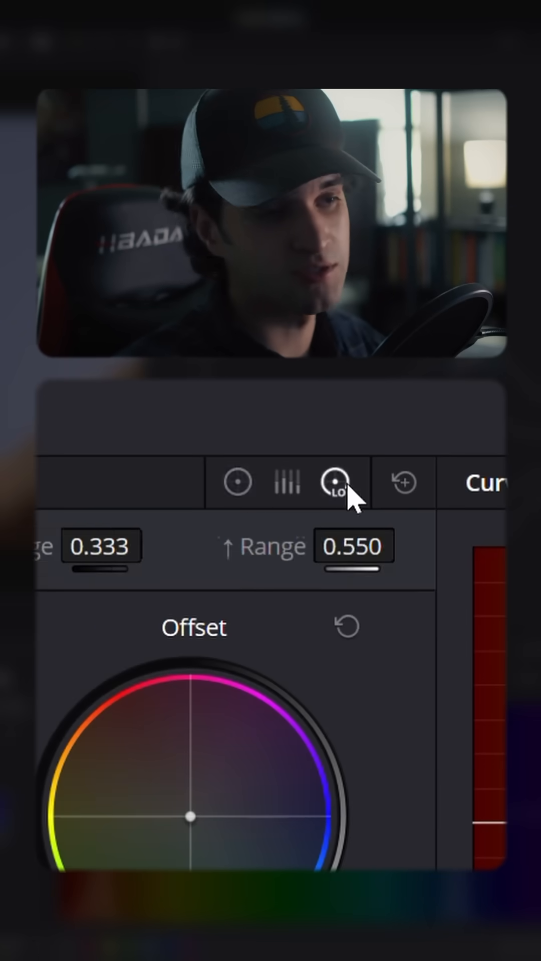